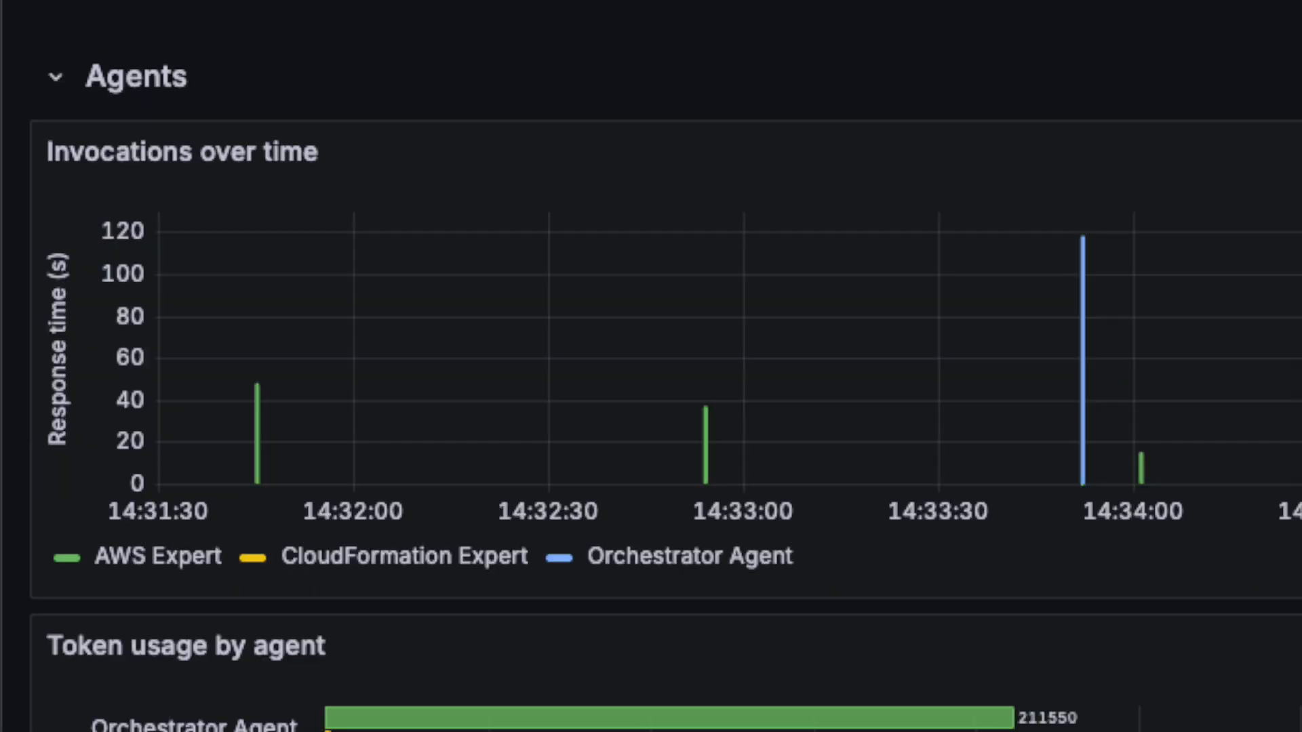
Change into the multiagent_observability sample folder and sign in to InfluxDB as admin.
{"action": "scroll", "scroll_direction": "down", "scroll_amount": 3}
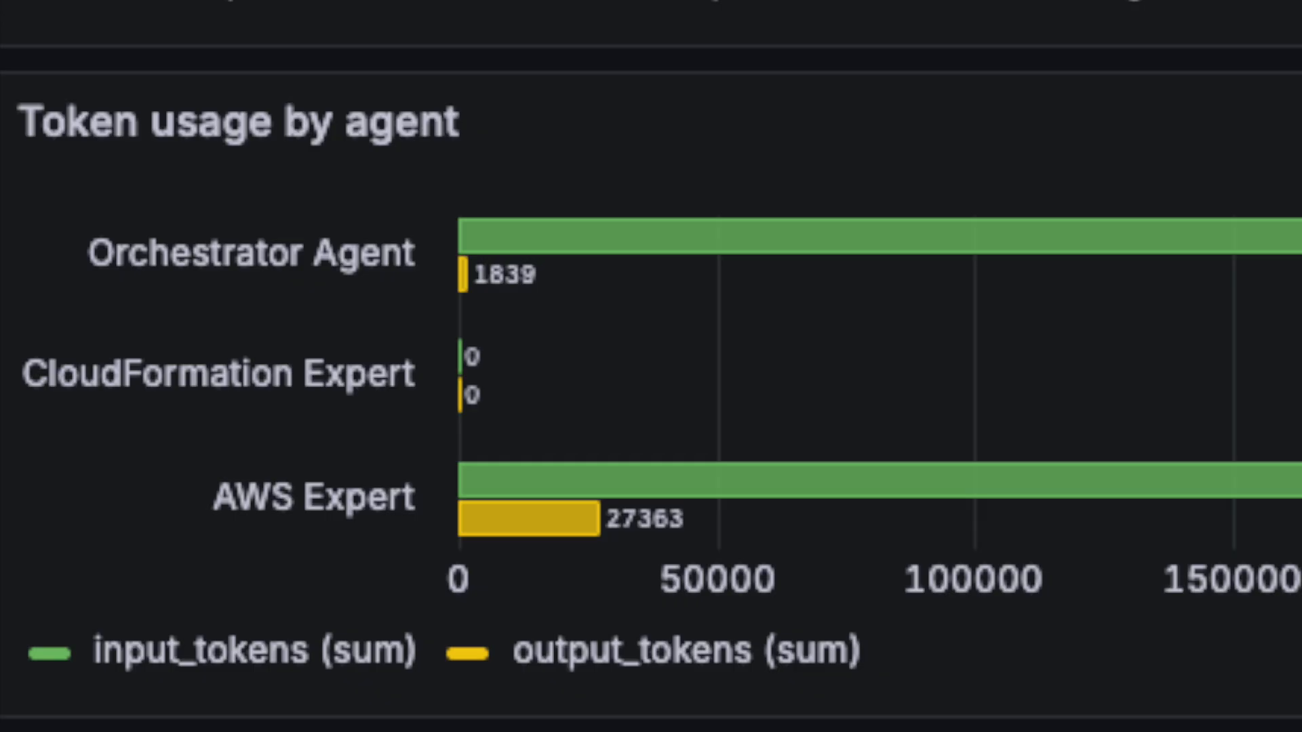
{"action": "scroll", "scroll_direction": "down", "scroll_amount": 3}
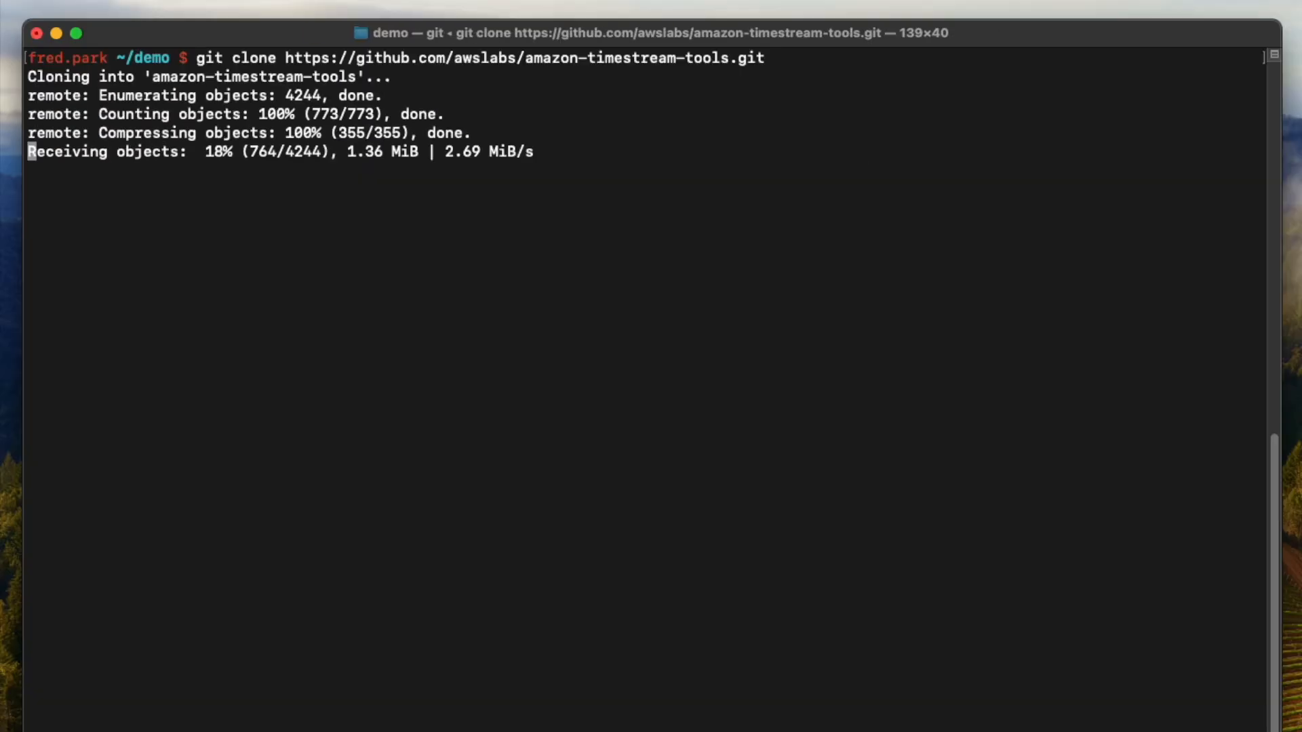
{"action": "type", "text": "cd amazon-timestream-tools/sample_apps/python/multiagent_observability/"}
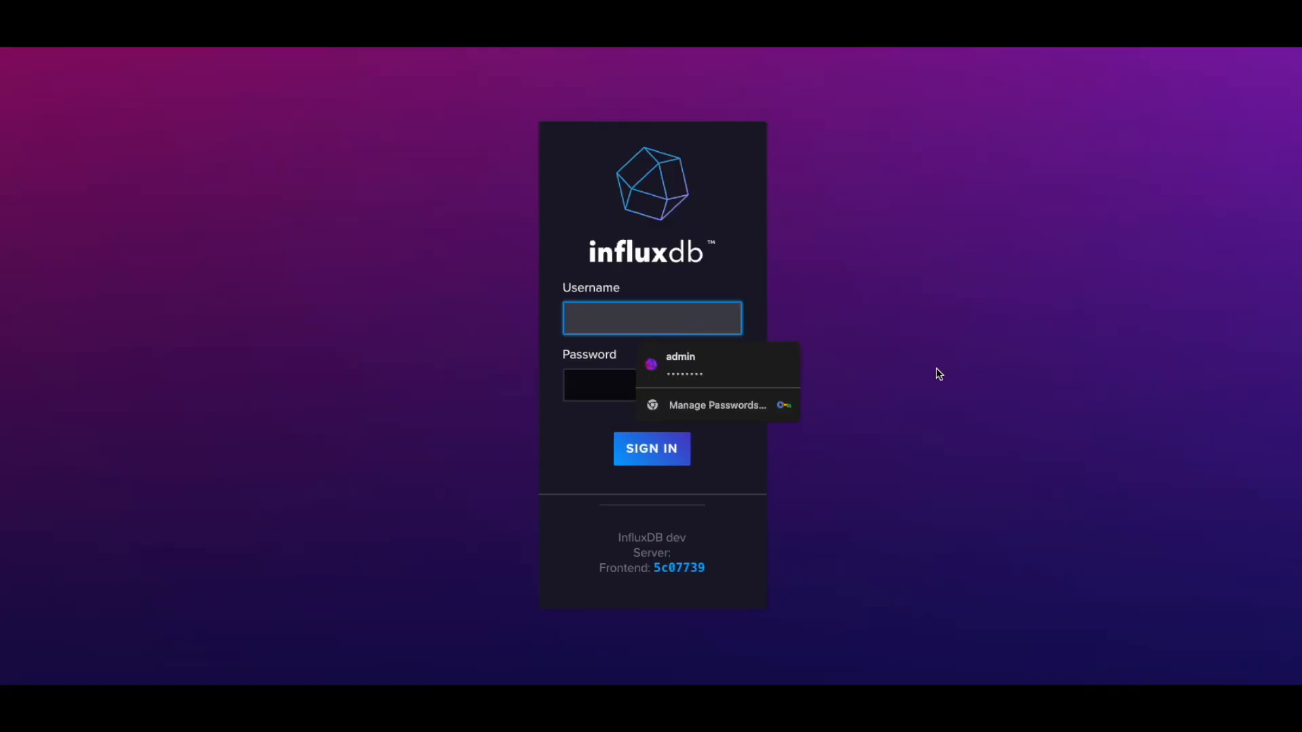
{"action": "left_click", "coordinate": [652, 448]}
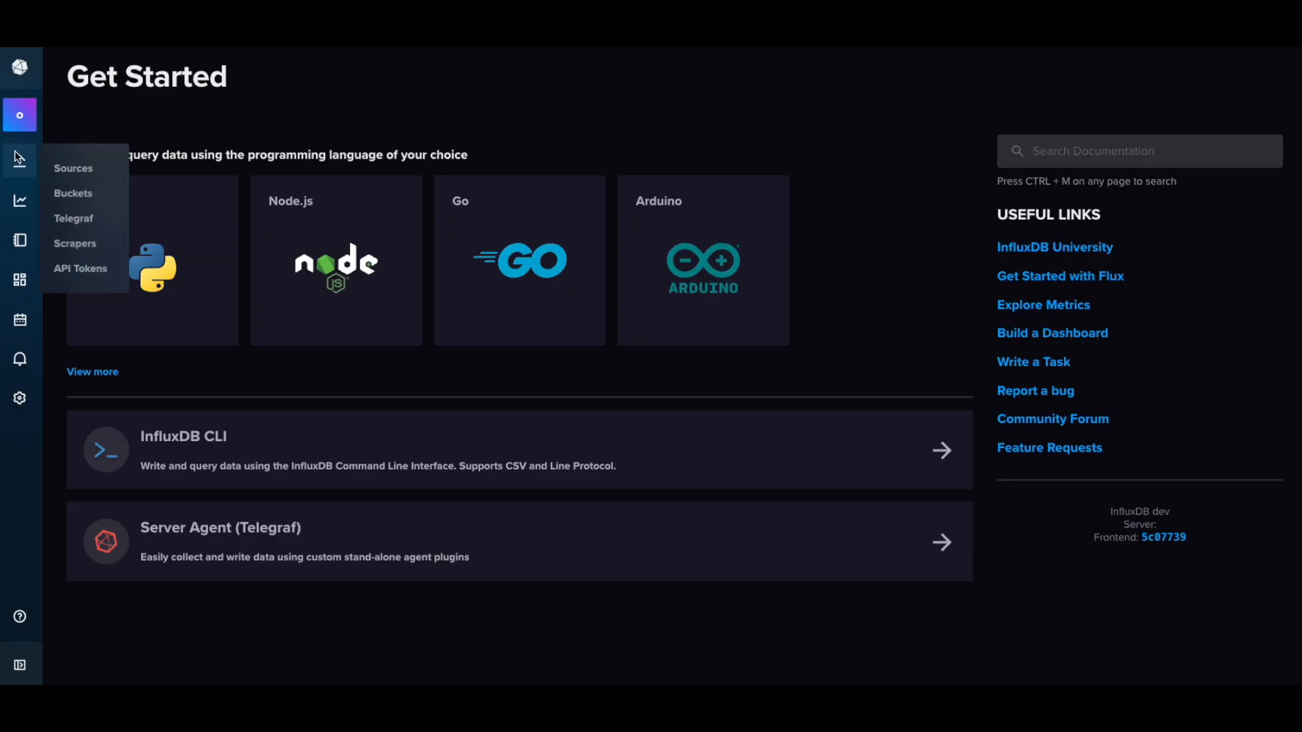
{"action": "type", "text": "demo"}
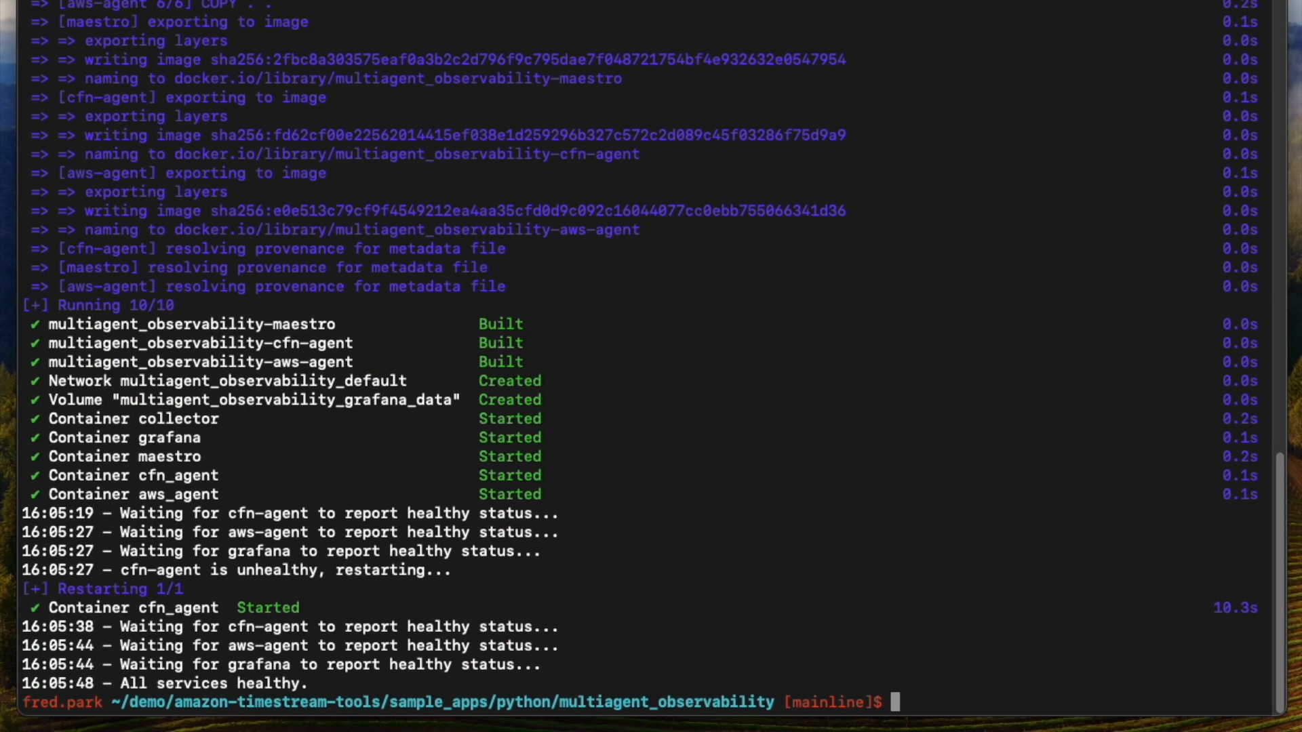
Make the startup script executable and launch the collector, grafana, maestro and agent containers.
{"action": "type", "text": "chmod +x g"}
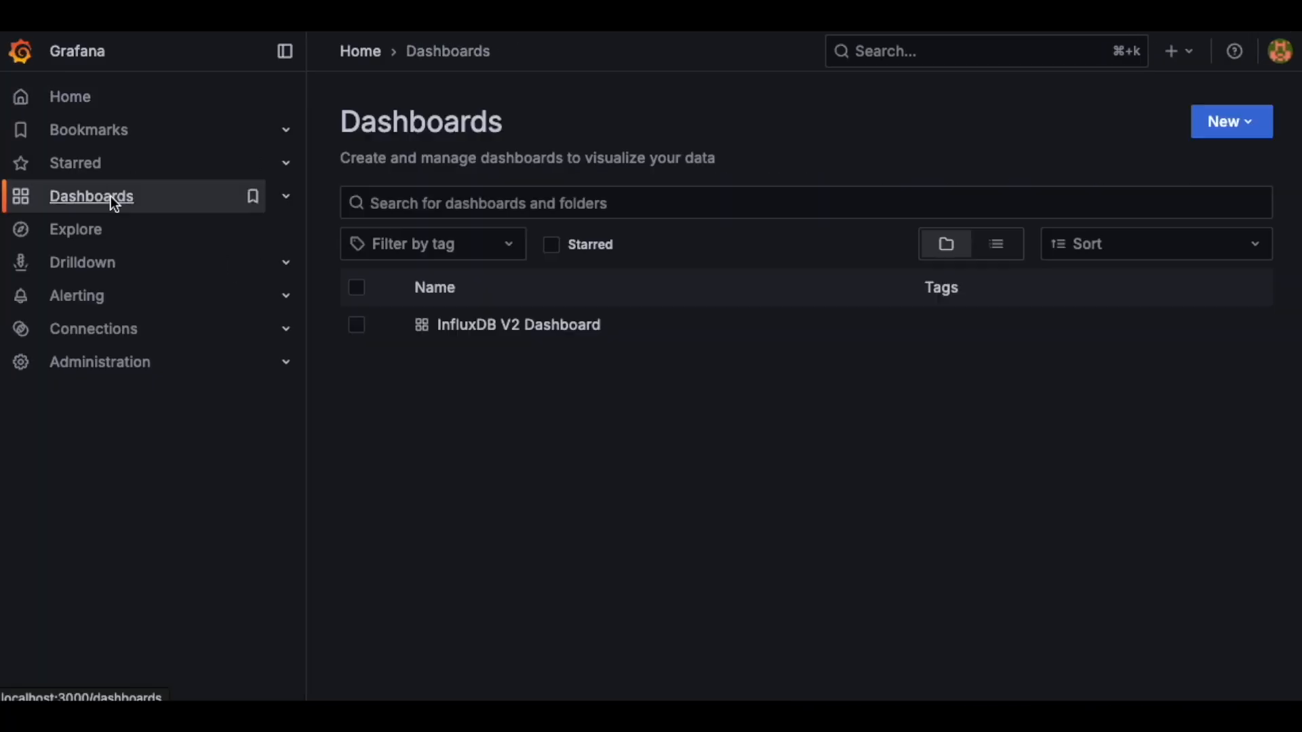
Open the InfluxDB V2 Dashboard from the Grafana Dashboards list.
{"action": "left_click", "coordinate": [518, 325]}
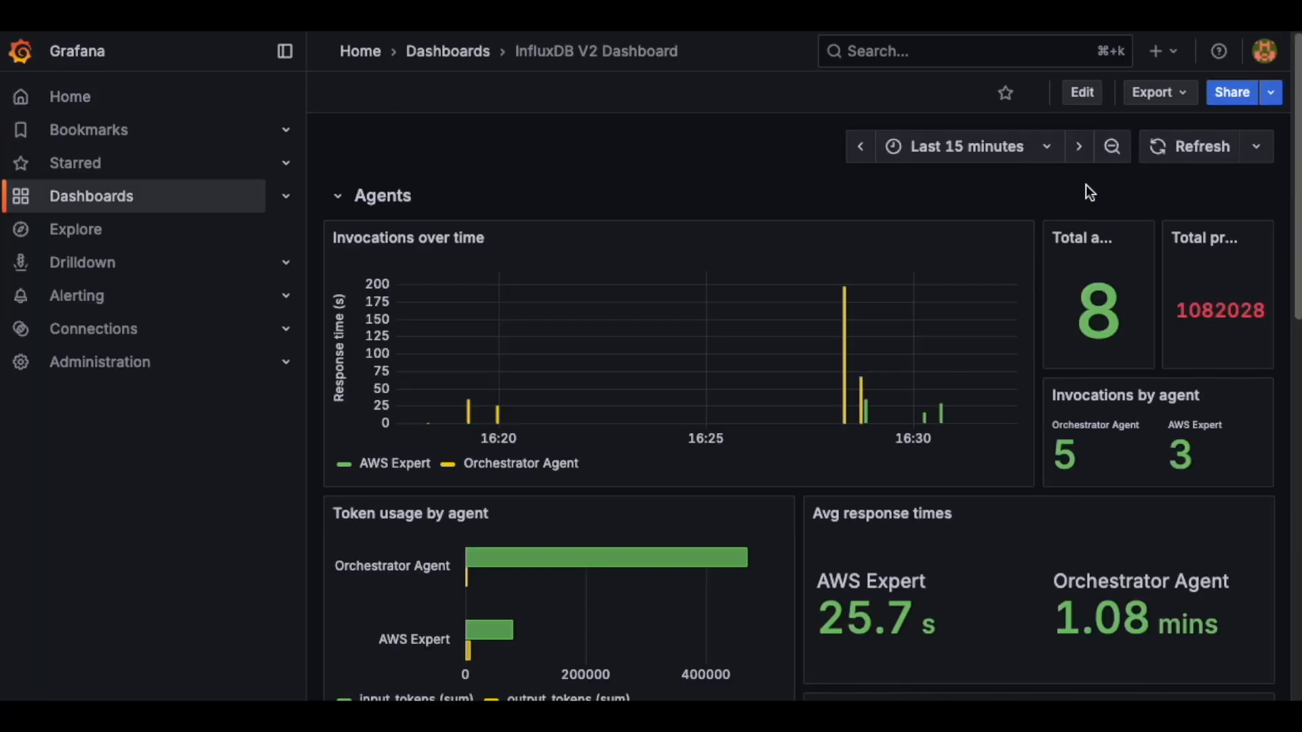
{"action": "mouse_move", "coordinate": [880, 338]}
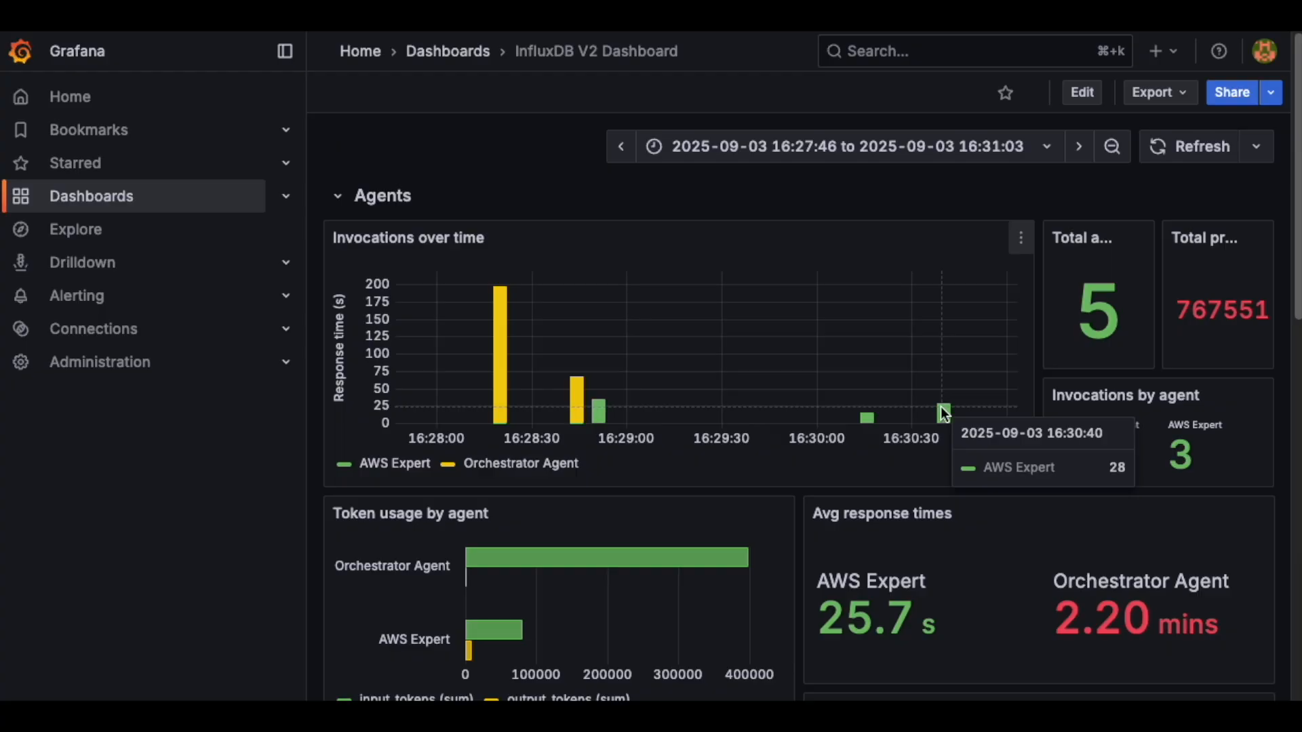
{"action": "scroll", "scroll_direction": "down", "scroll_amount": 3}
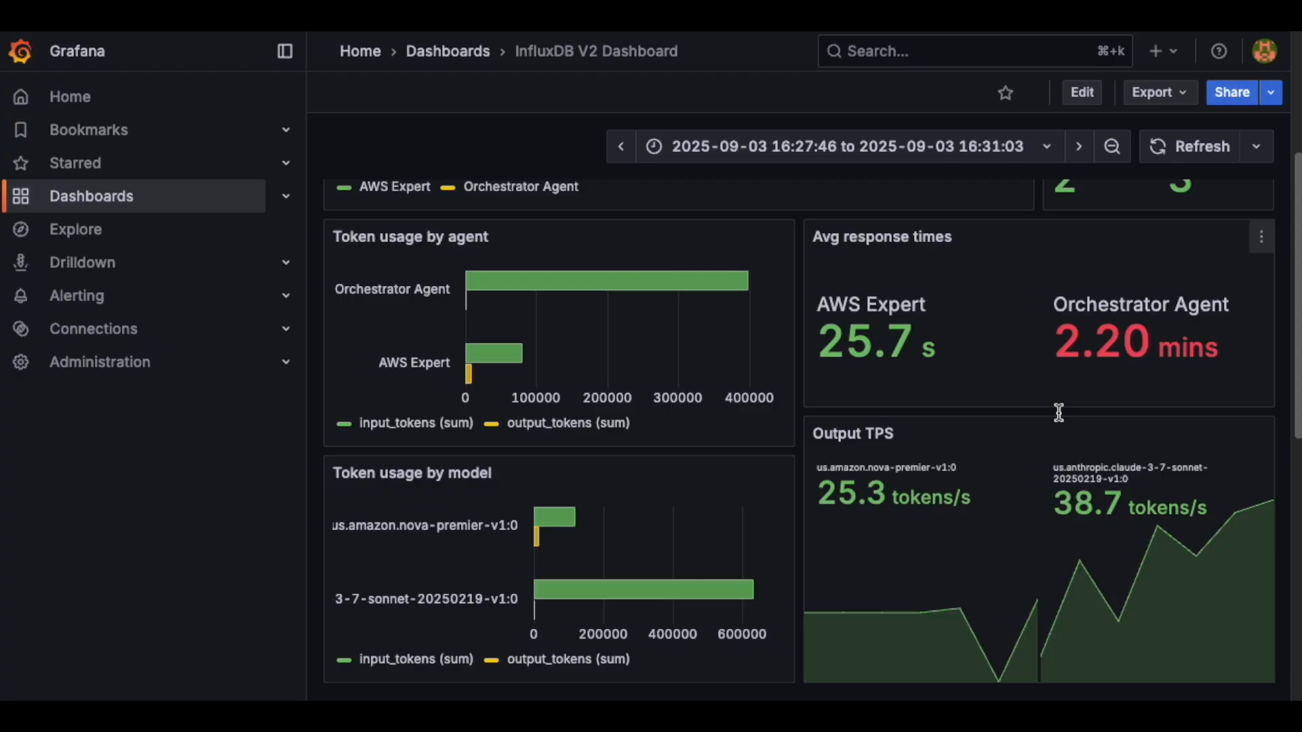
{"action": "scroll", "scroll_direction": "down", "scroll_amount": 3}
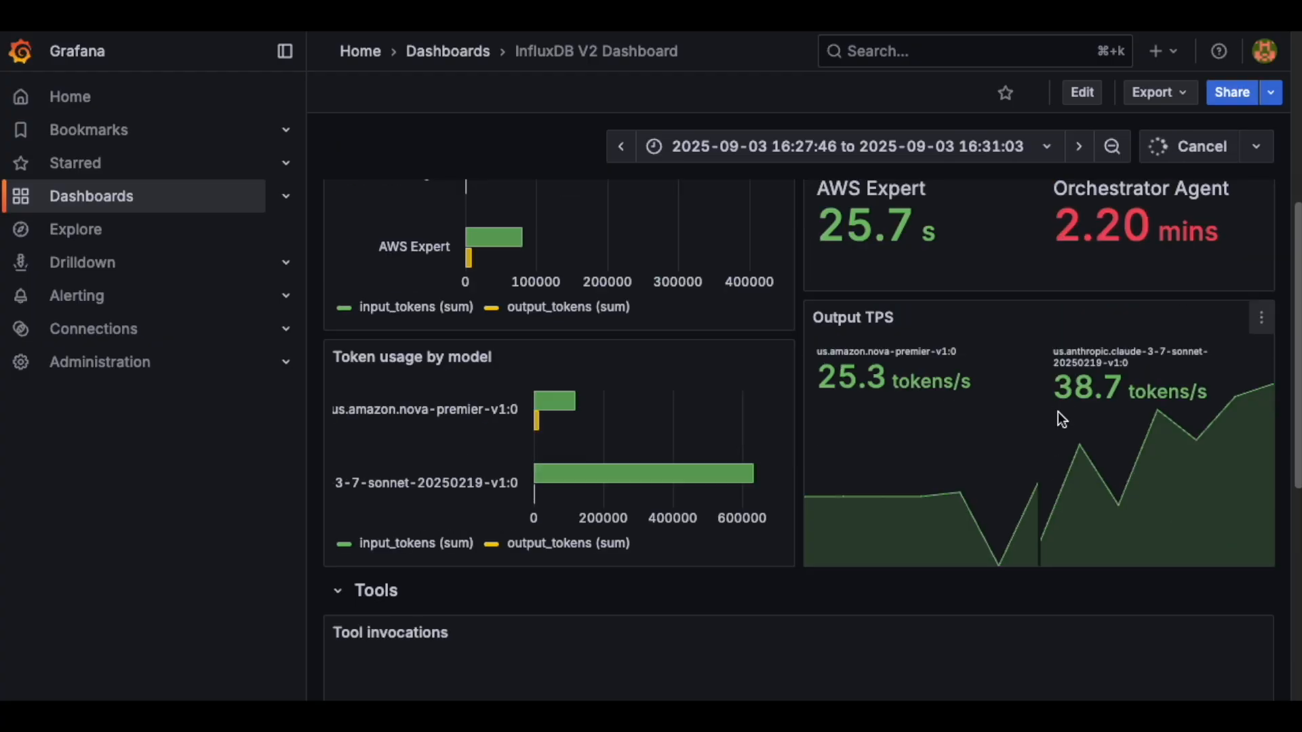
{"action": "scroll", "scroll_direction": "down", "scroll_amount": 3}
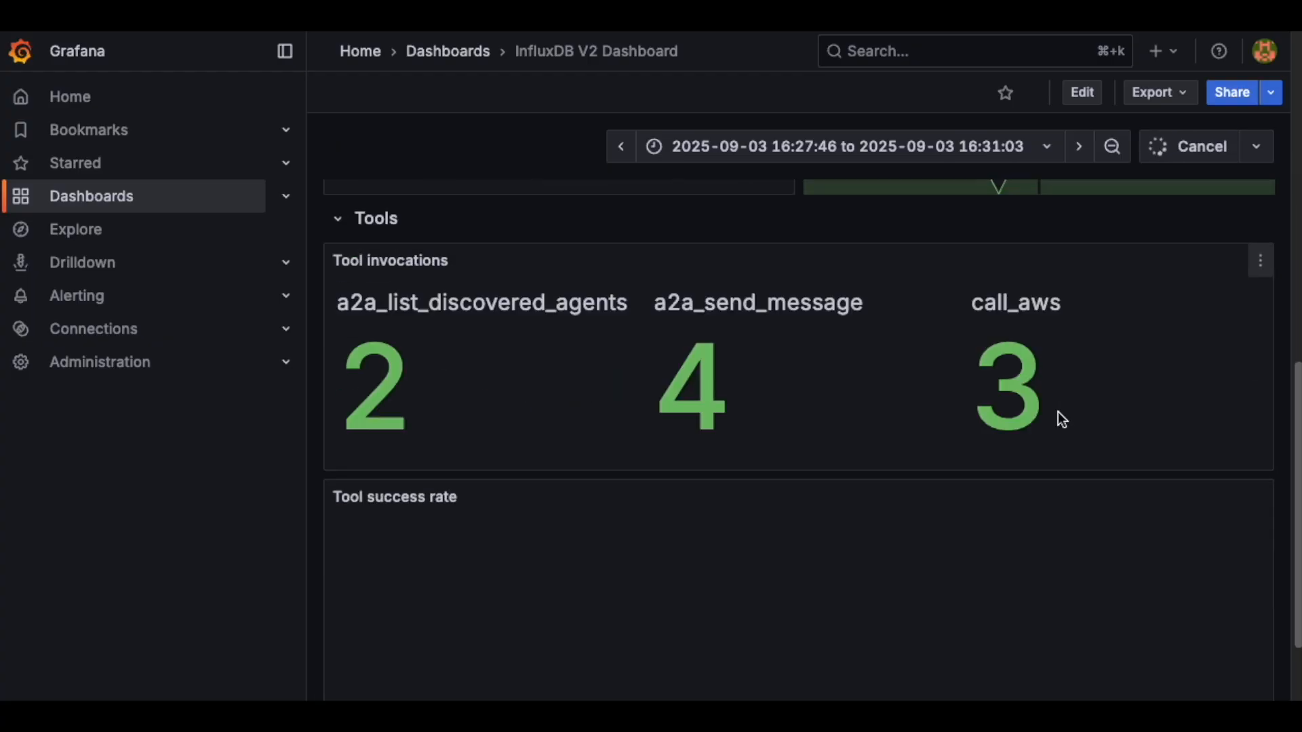
{"action": "scroll", "scroll_direction": "down", "scroll_amount": 3}
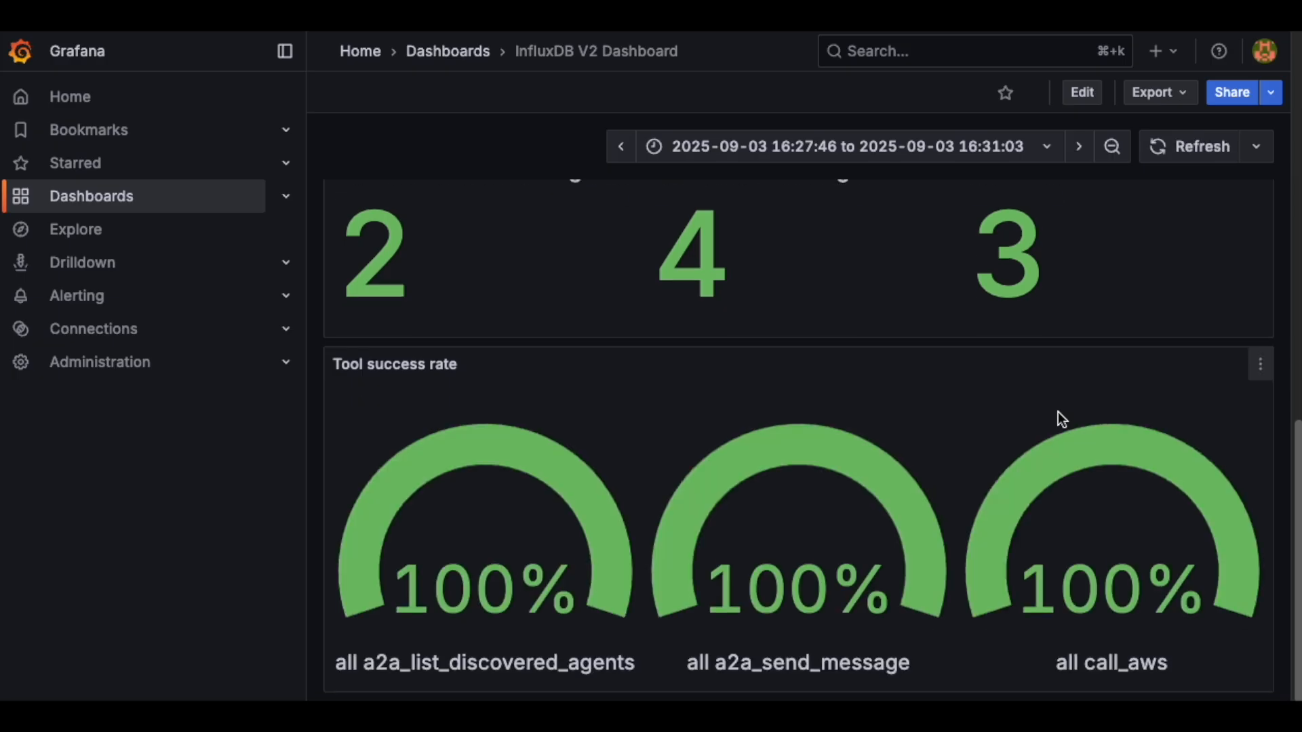